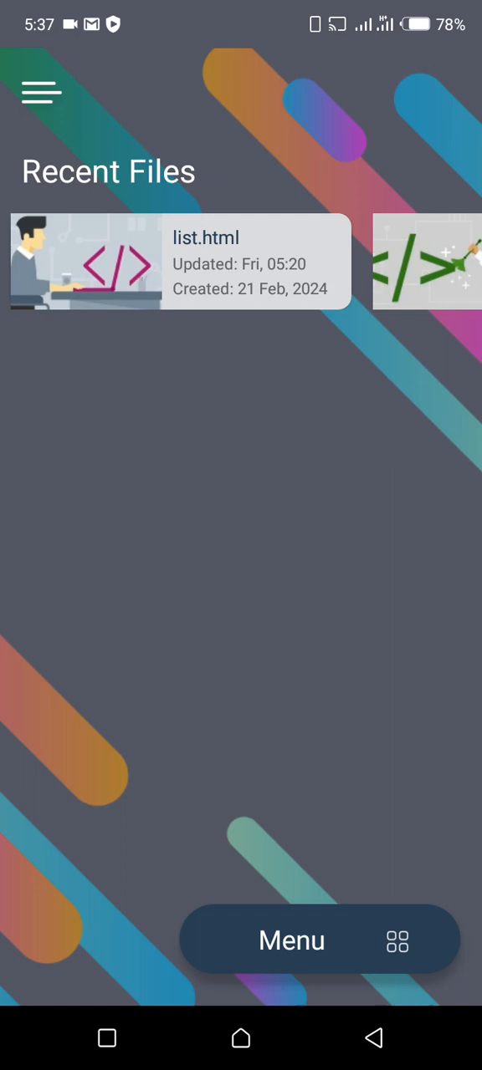
- Open list.html from the Recent Files list
{"action": "left_click", "coordinate": [179, 263]}
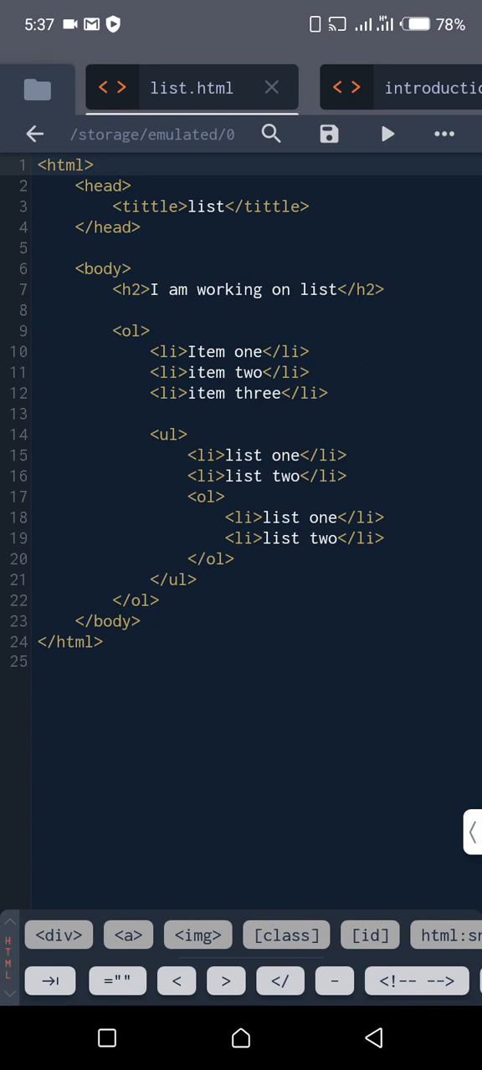
- Cut lines 9–20 of nested lists and delete leftover closing tags and blank lines
{"action": "left_click", "coordinate": [131, 331]}
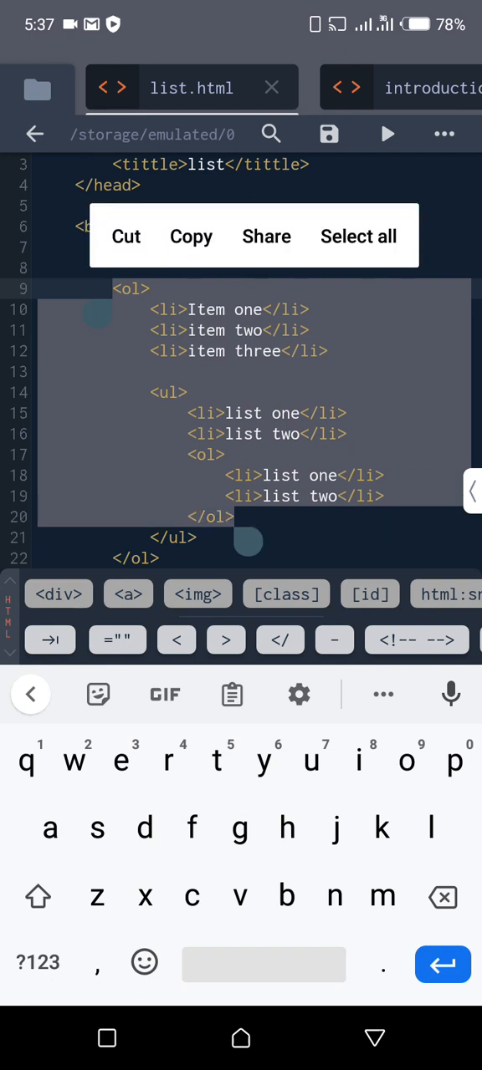
{"action": "left_click", "coordinate": [126, 235]}
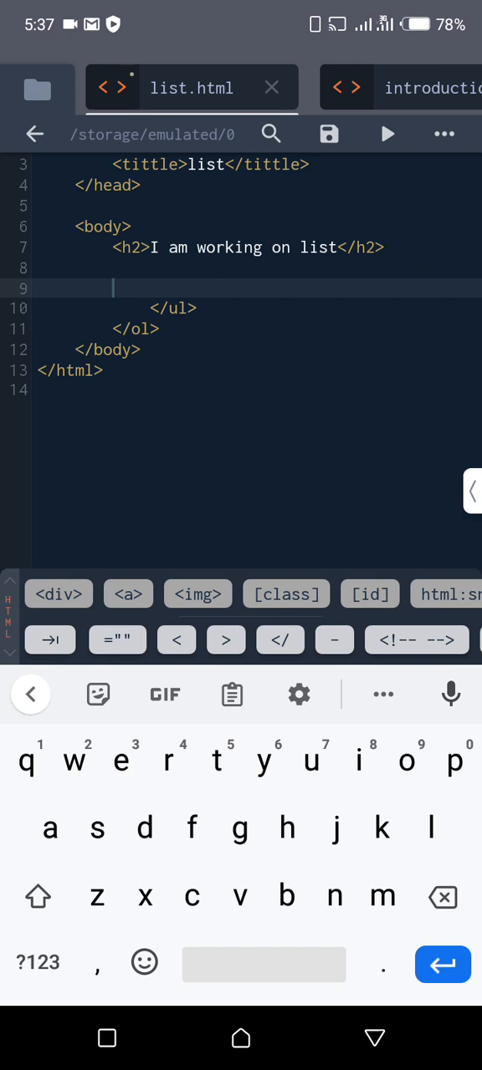
{"action": "left_click", "coordinate": [159, 329]}
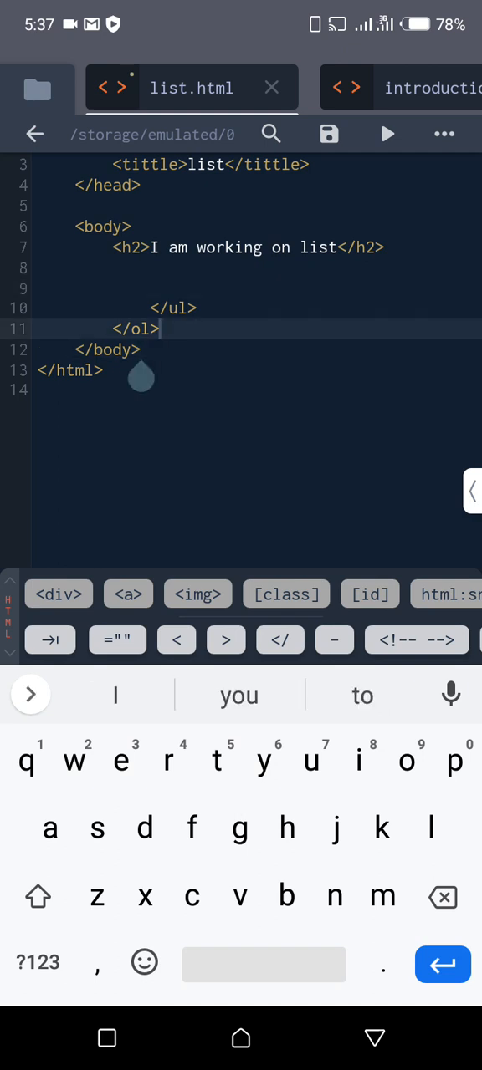
{"action": "left_click", "coordinate": [443, 897]}
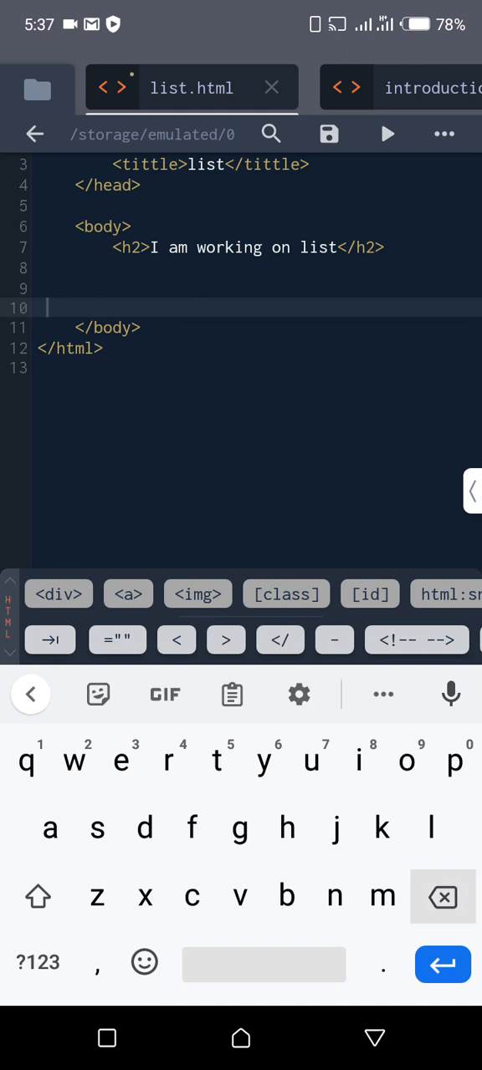
{"action": "key", "text": "Backspace"}
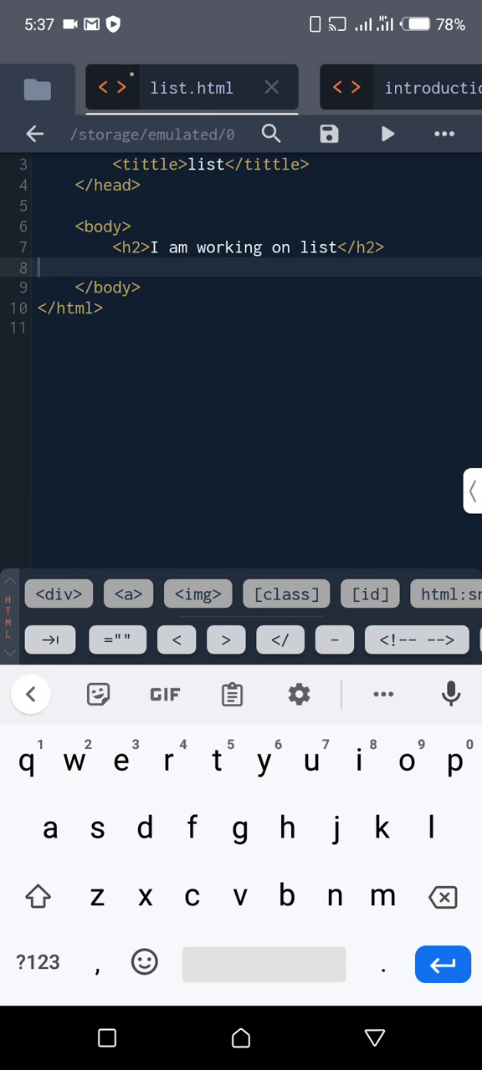
{"action": "key", "text": "Backspace"}
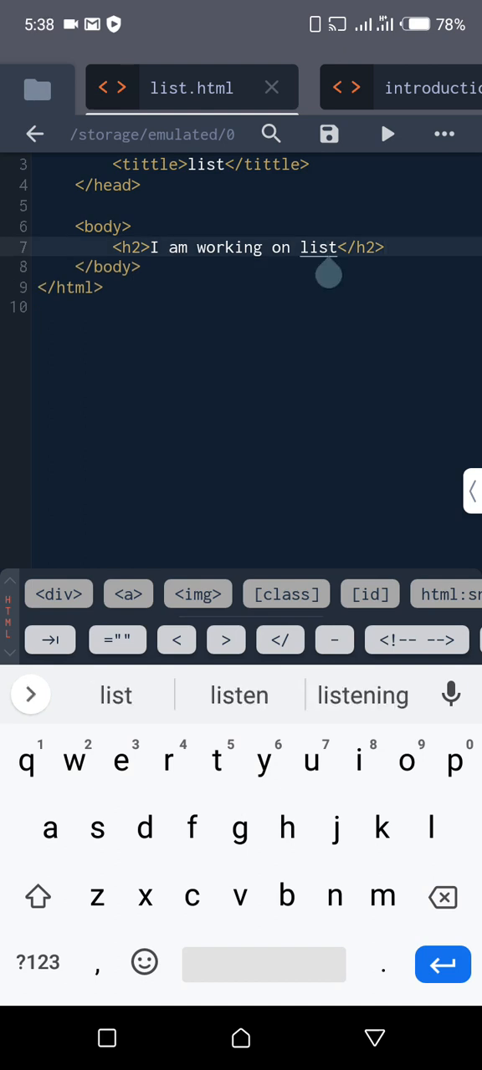
- Change the h2 heading text to 'Group one'
{"action": "left_click", "coordinate": [442, 897]}
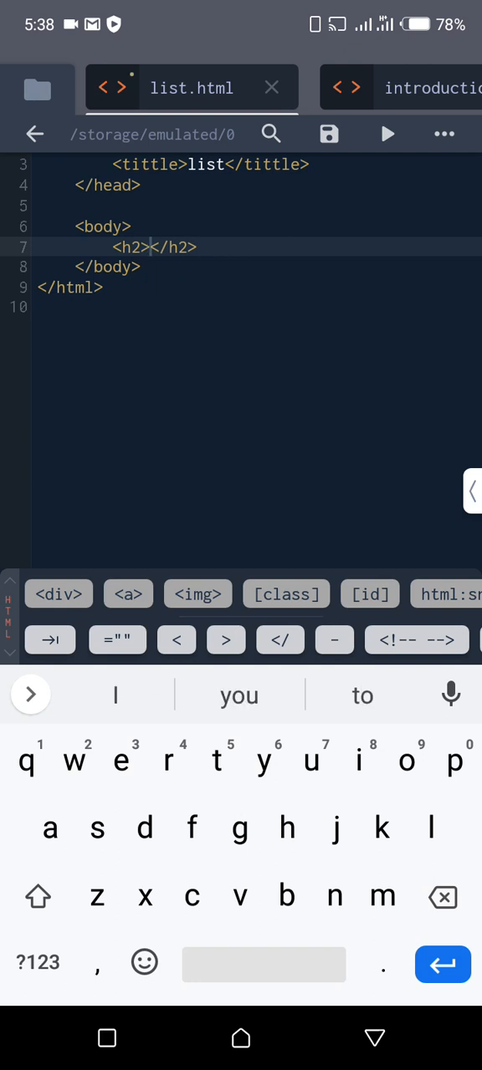
{"action": "type", "text": "Group one"}
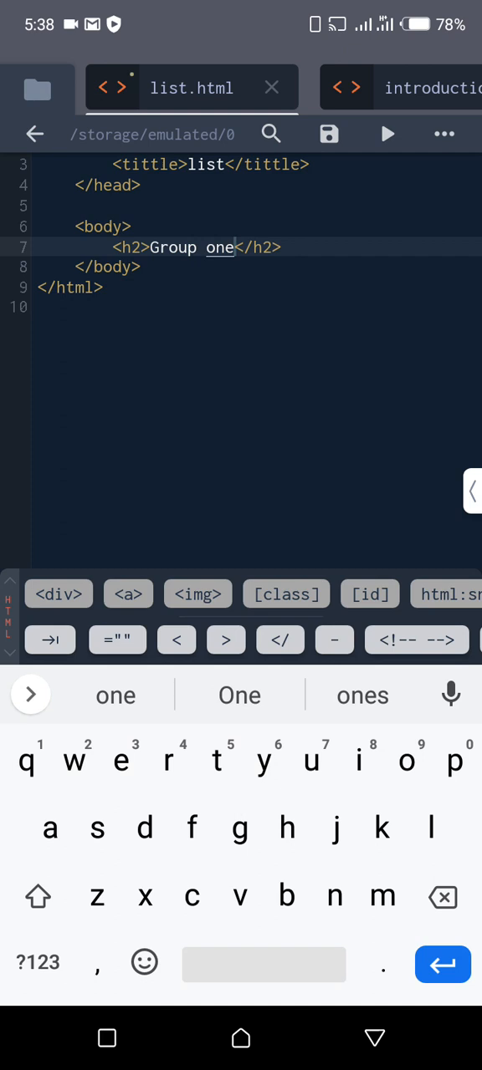
{"action": "key", "text": "Backspace"}
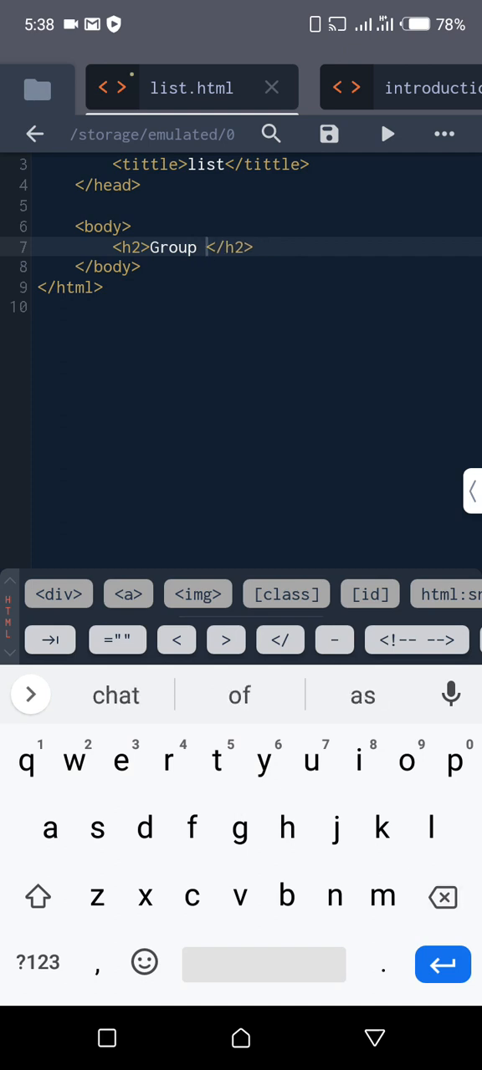
{"action": "type", "text": "one"}
{"action": "type", "text": "<p"}
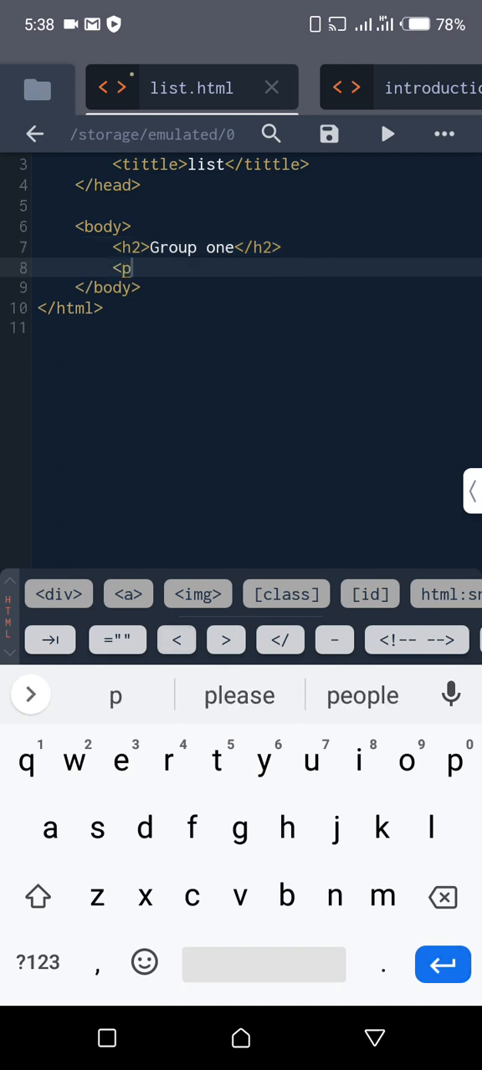
- Add a paragraph below it reading 'I want to be in group one'
{"action": "left_click", "coordinate": [225, 640]}
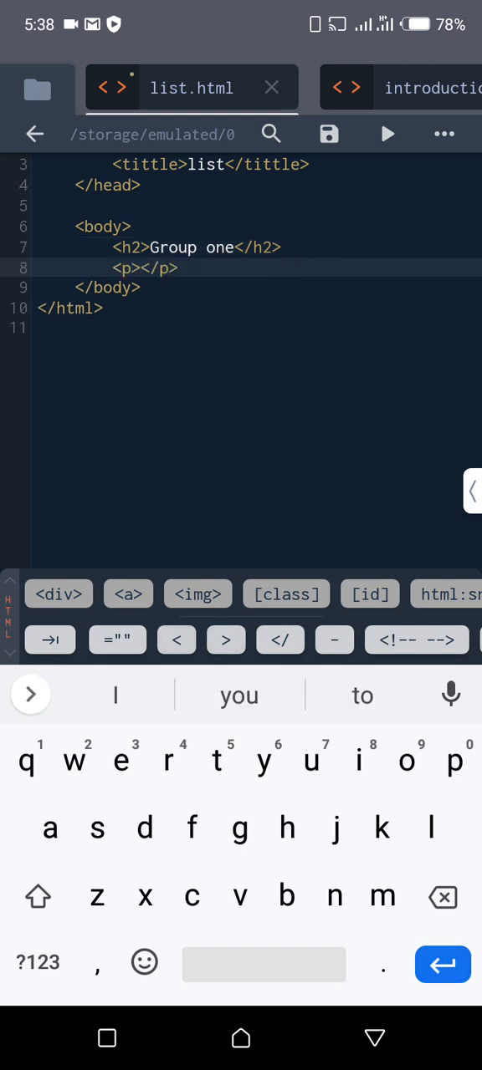
{"action": "type", "text": "I"}
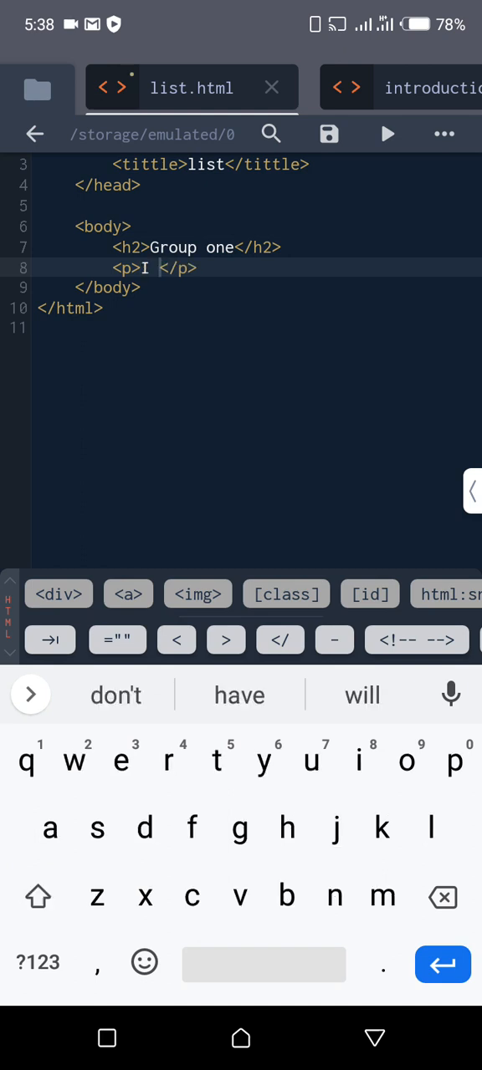
{"action": "type", "text": "want to"}
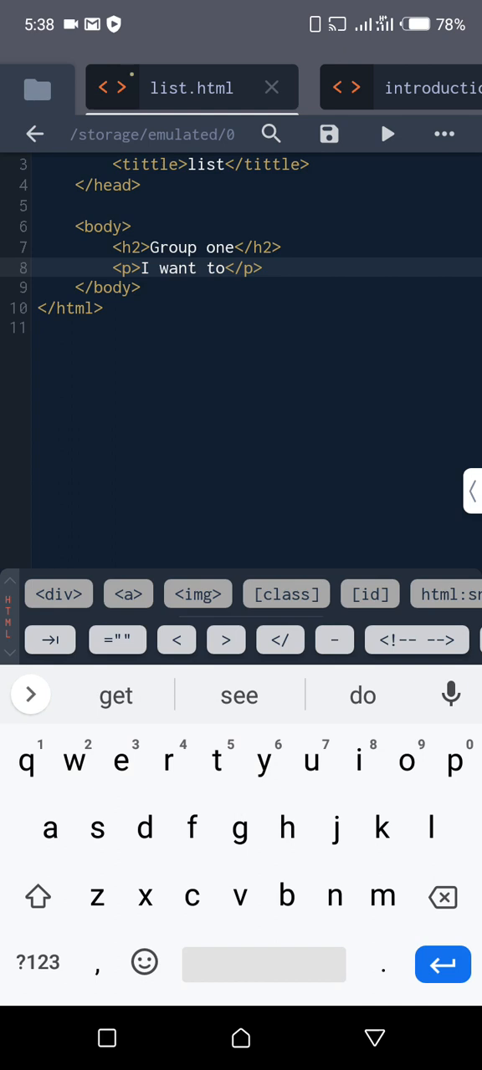
{"action": "type", "text": "be in"}
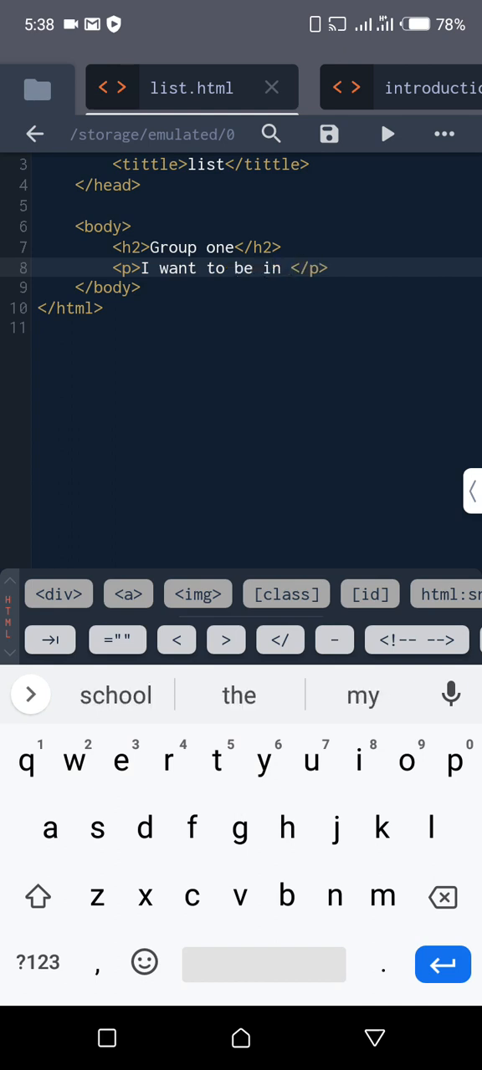
{"action": "type", "text": "group one"}
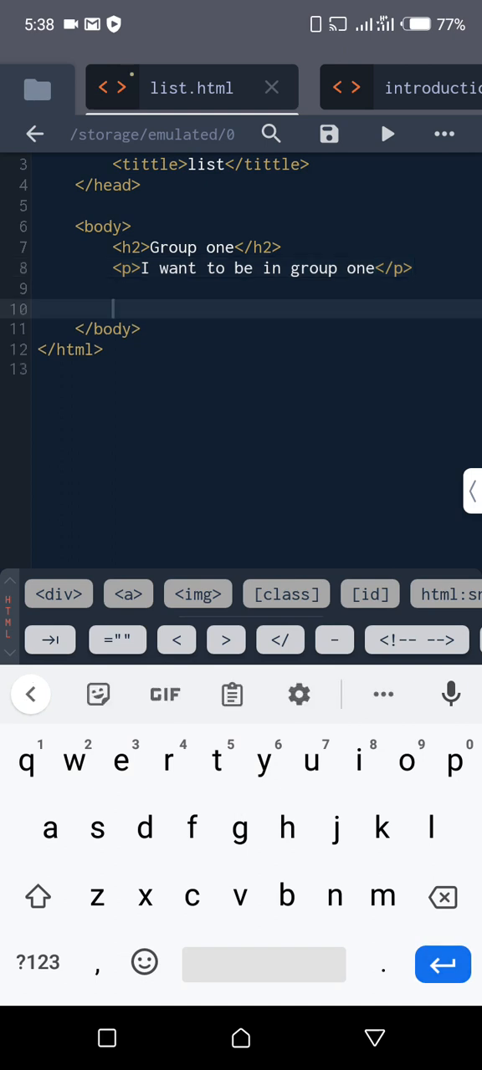
- Type the second group: h2 'Group two' and paragraph 'I want to be in group two'
{"action": "type", "text": "<h2>Group two</h2>"}
{"action": "type", "text": "<p>I want to be in group two</p>"}
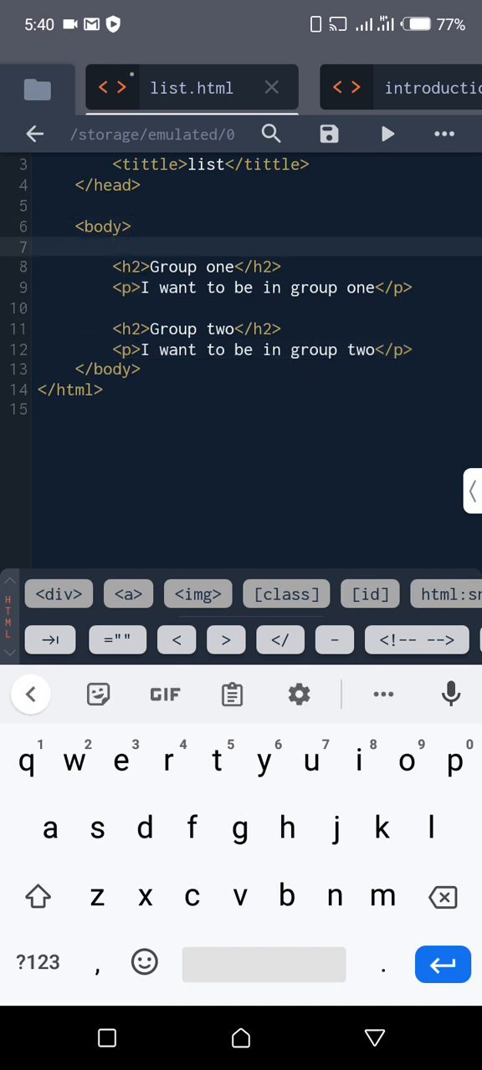
- Add an empty div, expand it onto separate lines, and move Group one inside
{"action": "type", "text": "<di"}
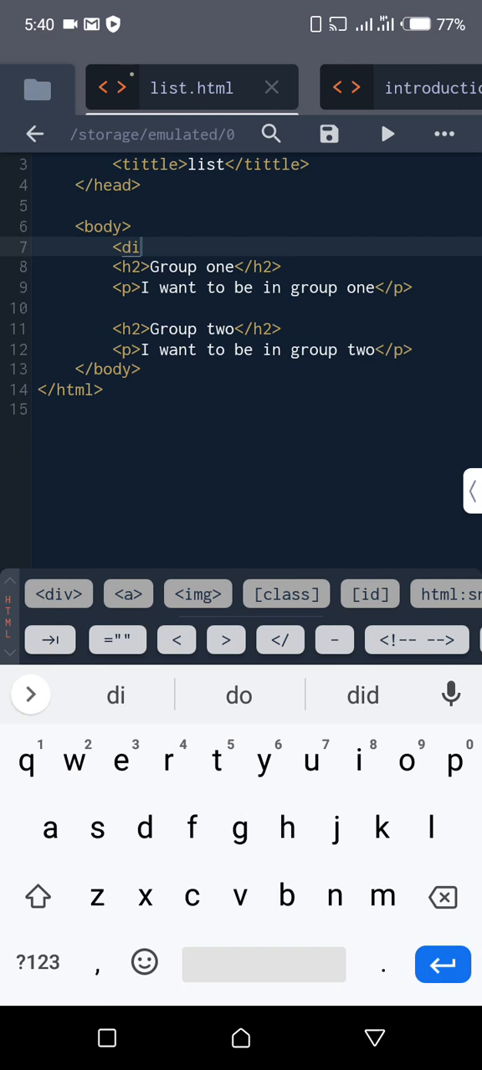
{"action": "type", "text": "v></div>"}
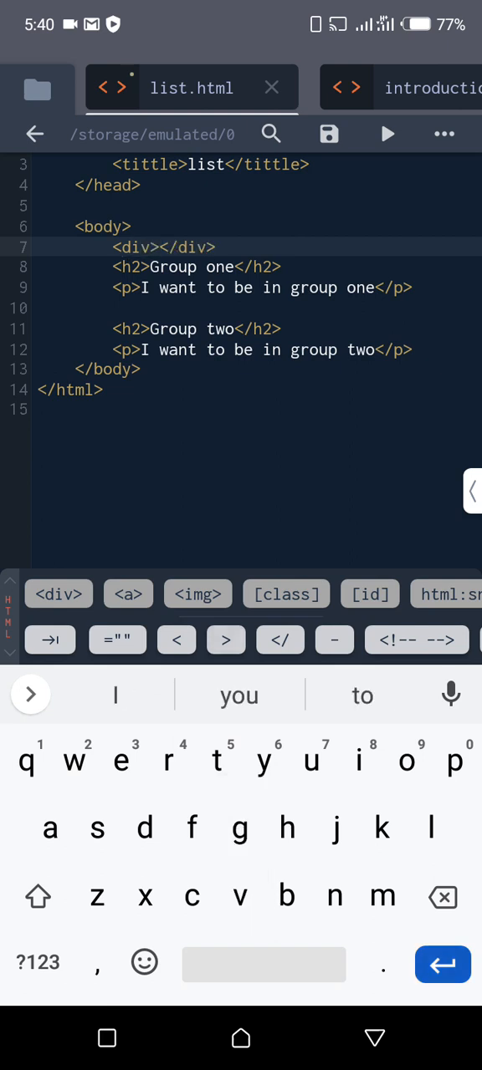
{"action": "key", "text": "Enter"}
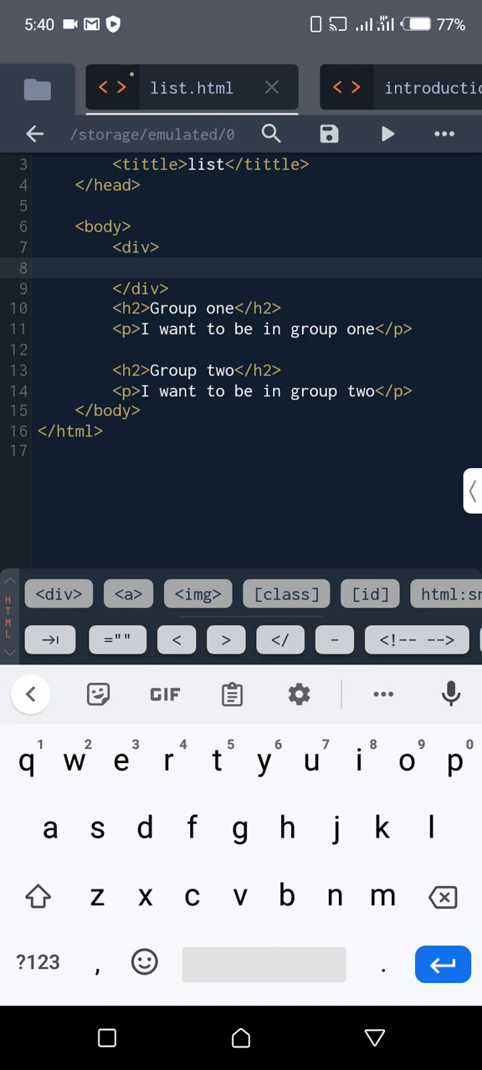
{"action": "left_click", "coordinate": [167, 307]}
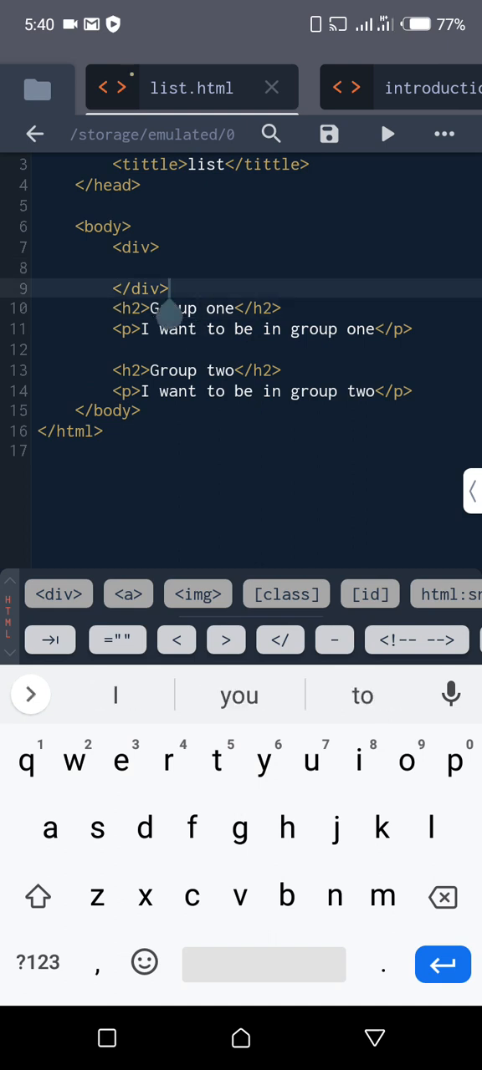
{"action": "left_click", "coordinate": [125, 329]}
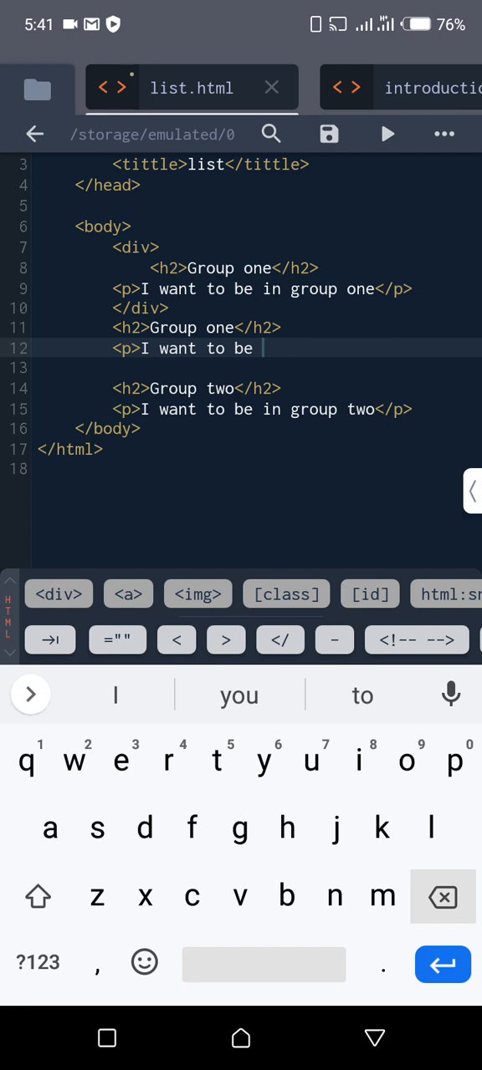
- Delete the leftover duplicate Group one lines and the extra blank line after the div
{"action": "key", "text": "backspace"}
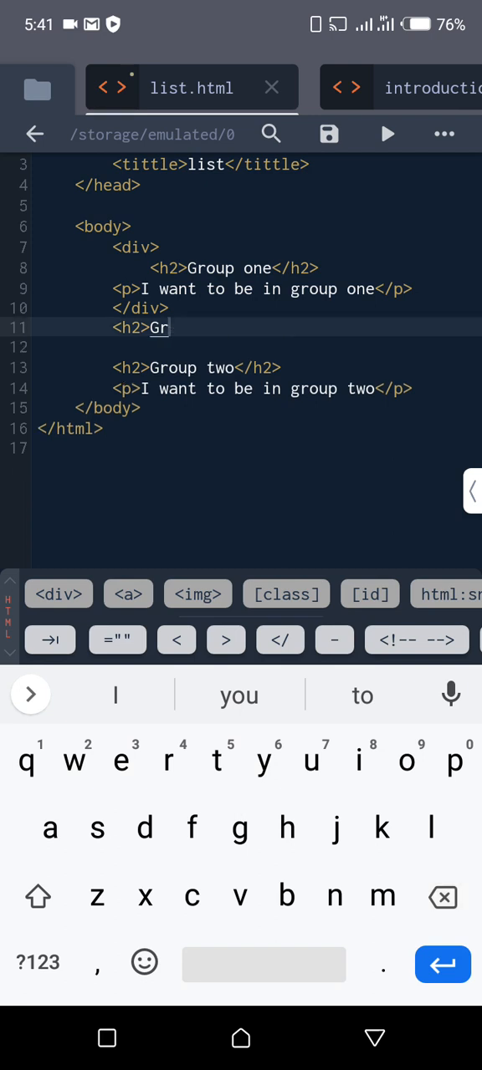
{"action": "key", "text": "Backspace"}
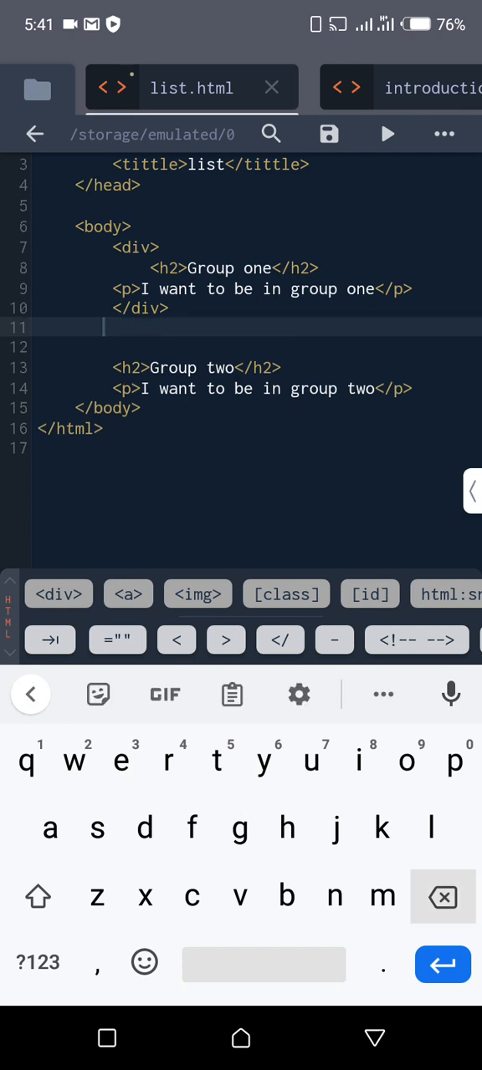
{"action": "key", "text": "backspace"}
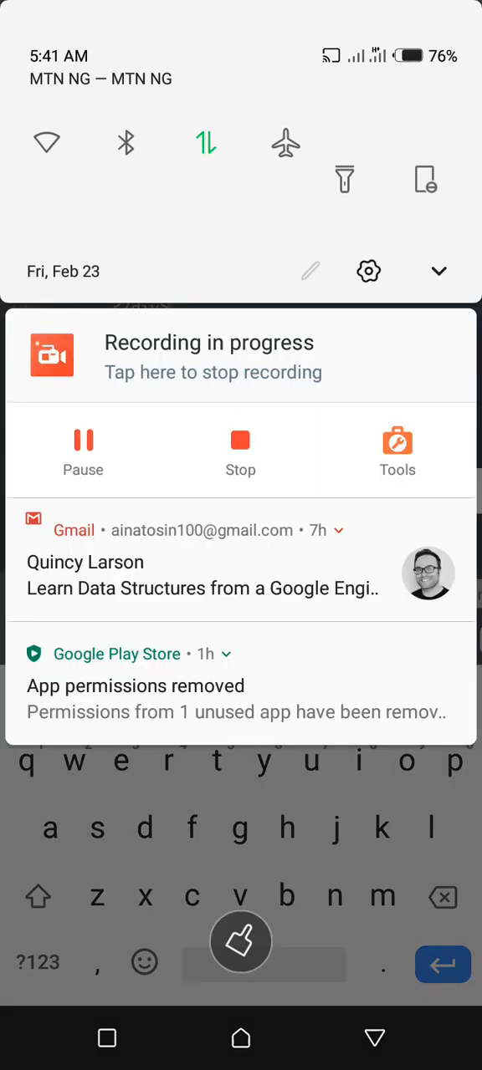
- Swipe the notification shade away to return to list.html in Acode
{"action": "scroll", "scroll_direction": "down", "scroll_amount": 3}
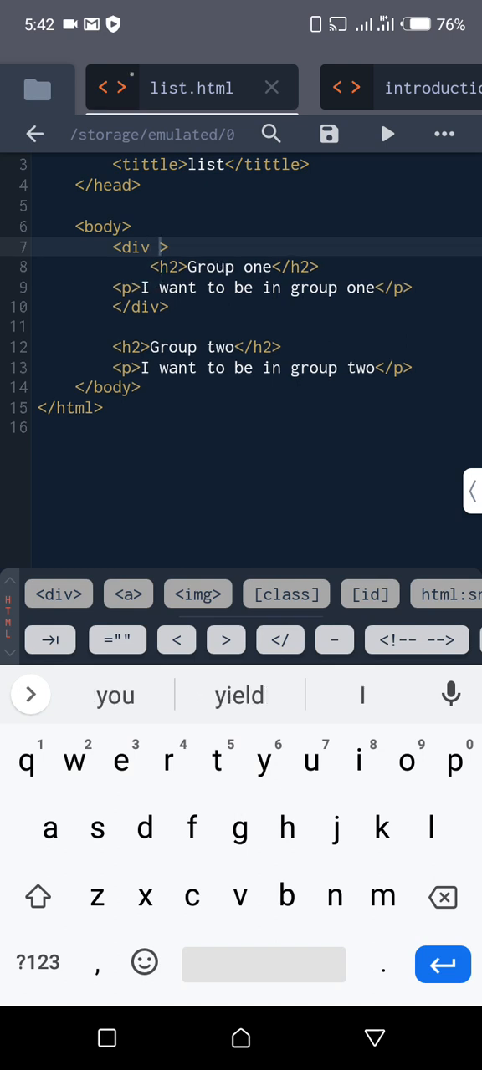
- Add class="groupone" to the div wrapping the first group
{"action": "type", "text": "class"}
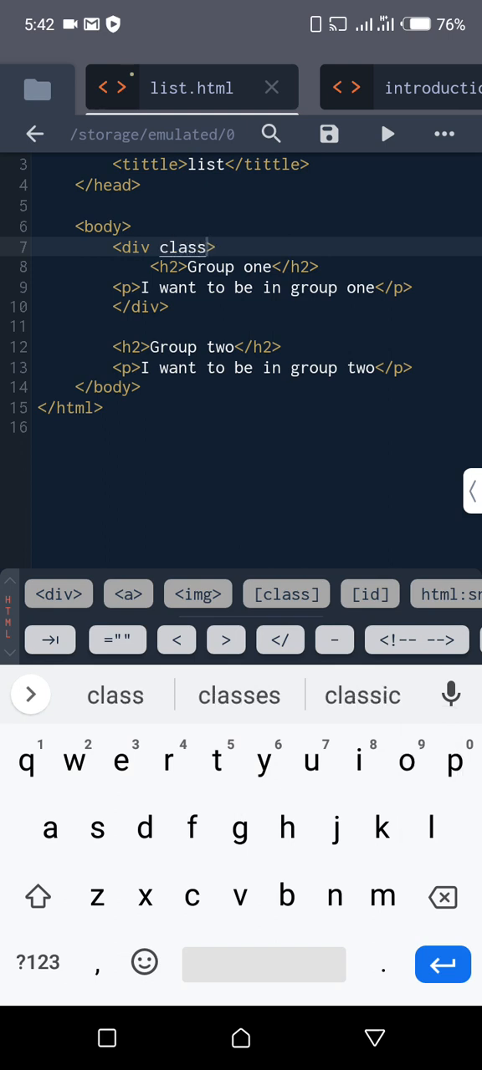
{"action": "left_click", "coordinate": [116, 695]}
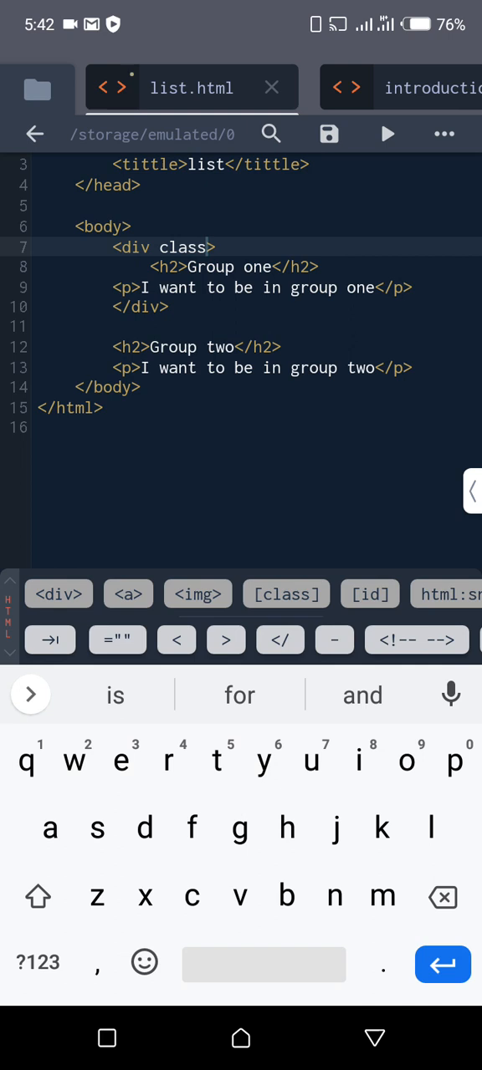
{"action": "left_click", "coordinate": [117, 640]}
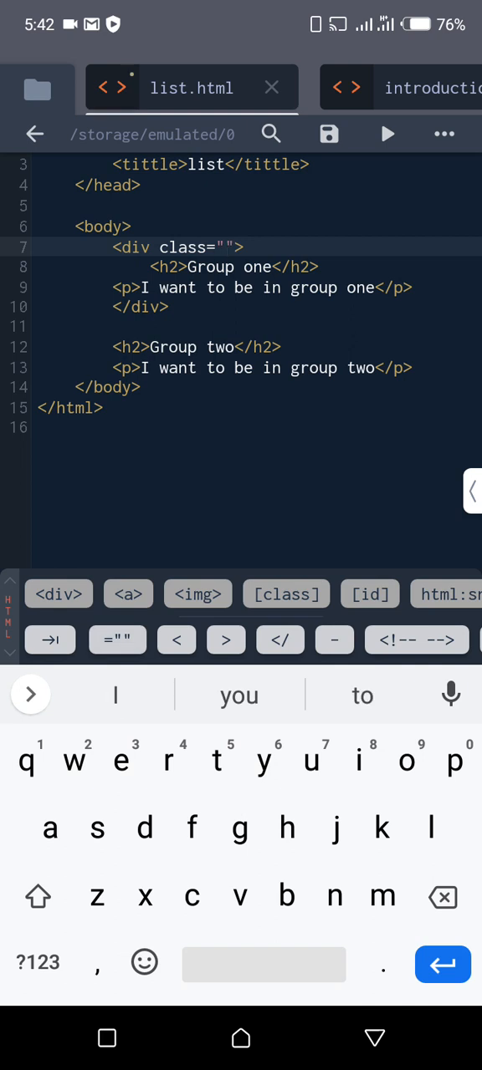
{"action": "type", "text": "group"}
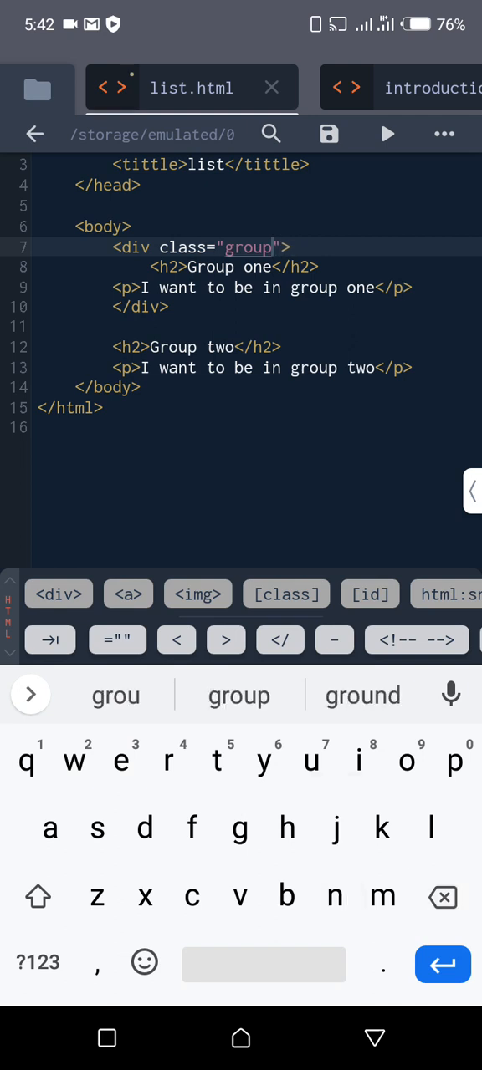
{"action": "type", "text": "on"}
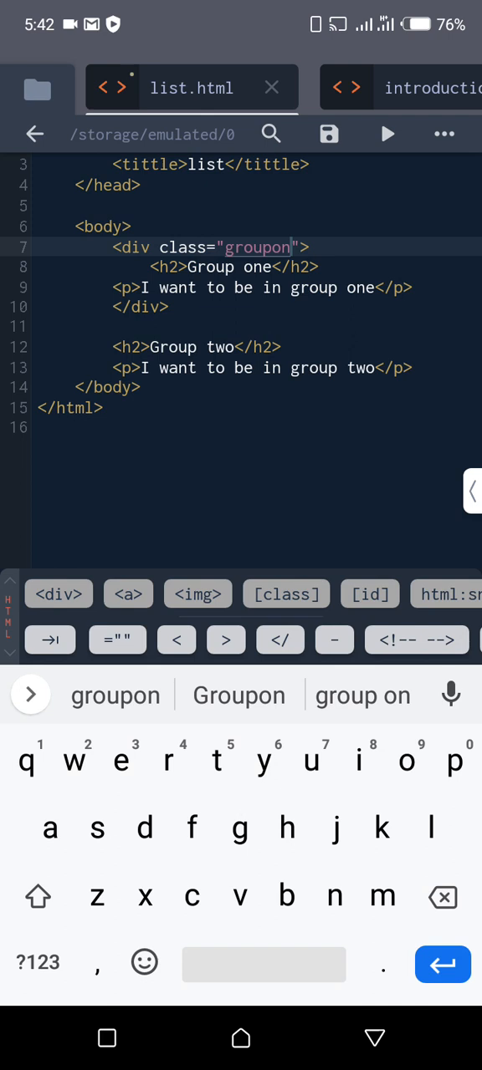
{"action": "type", "text": "e"}
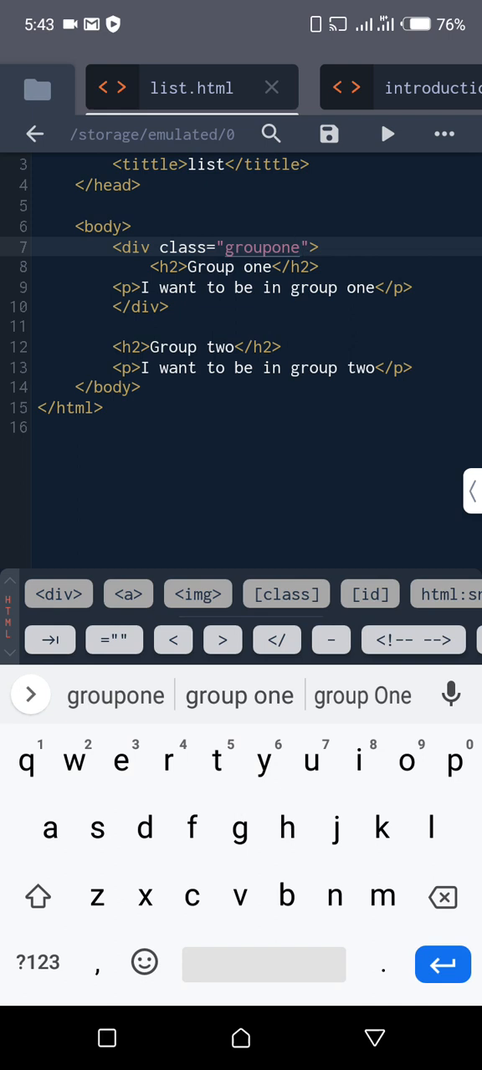
- Replace 'to be' in the Group two paragraph with a span and retype the words
{"action": "left_click", "coordinate": [242, 368]}
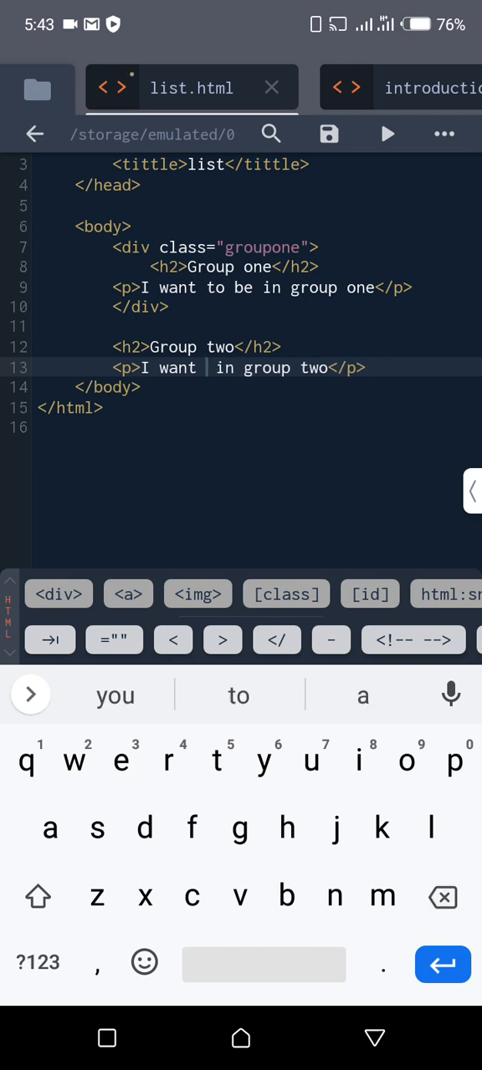
{"action": "type", "text": "<span></span>"}
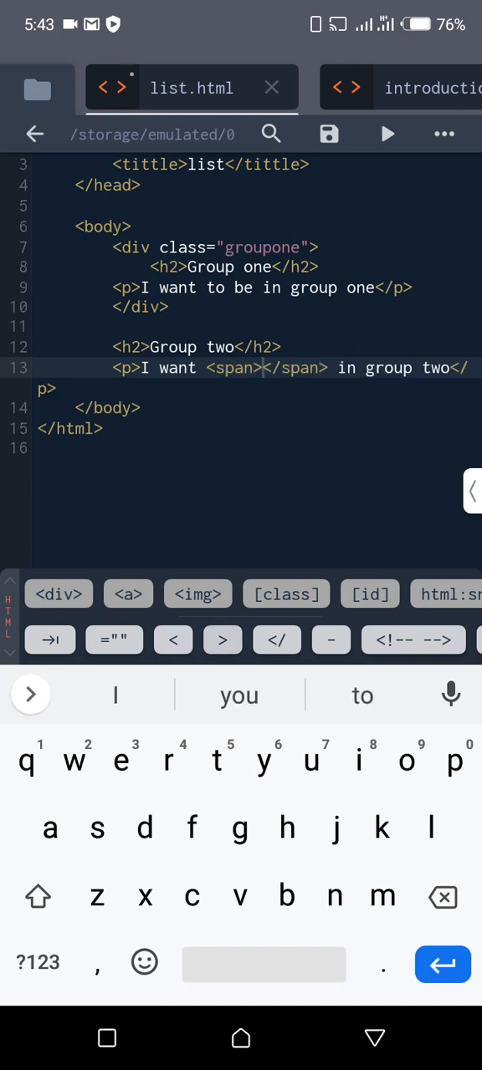
{"action": "type", "text": "yo"}
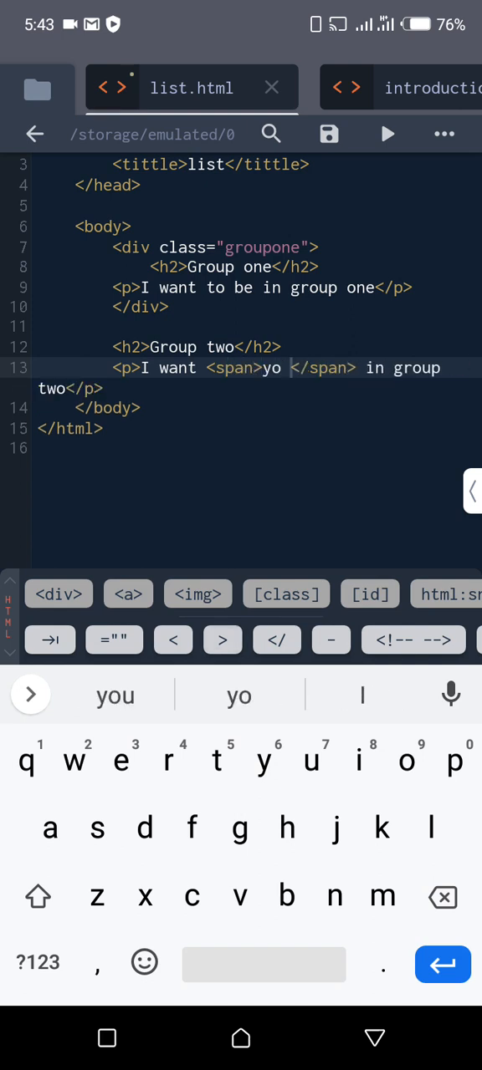
{"action": "type", "text": "be"}
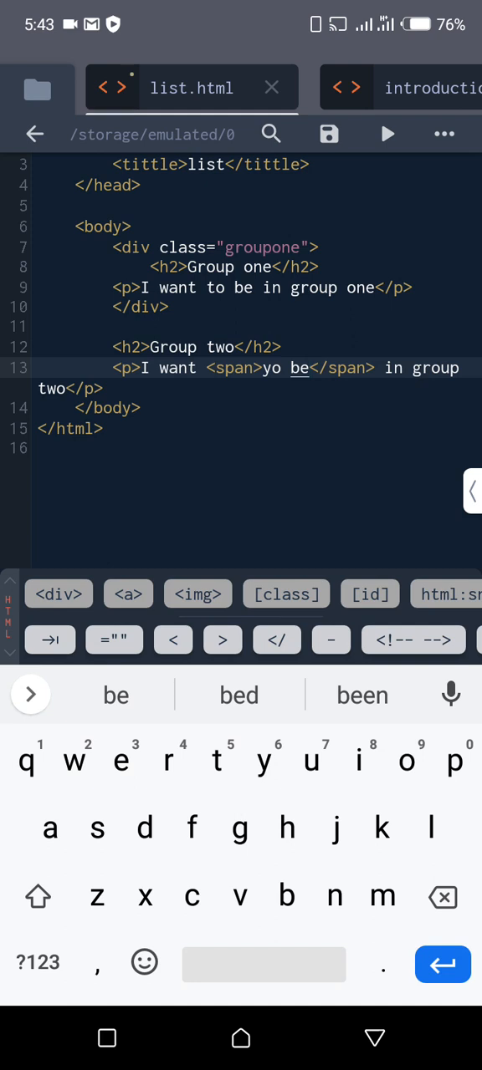